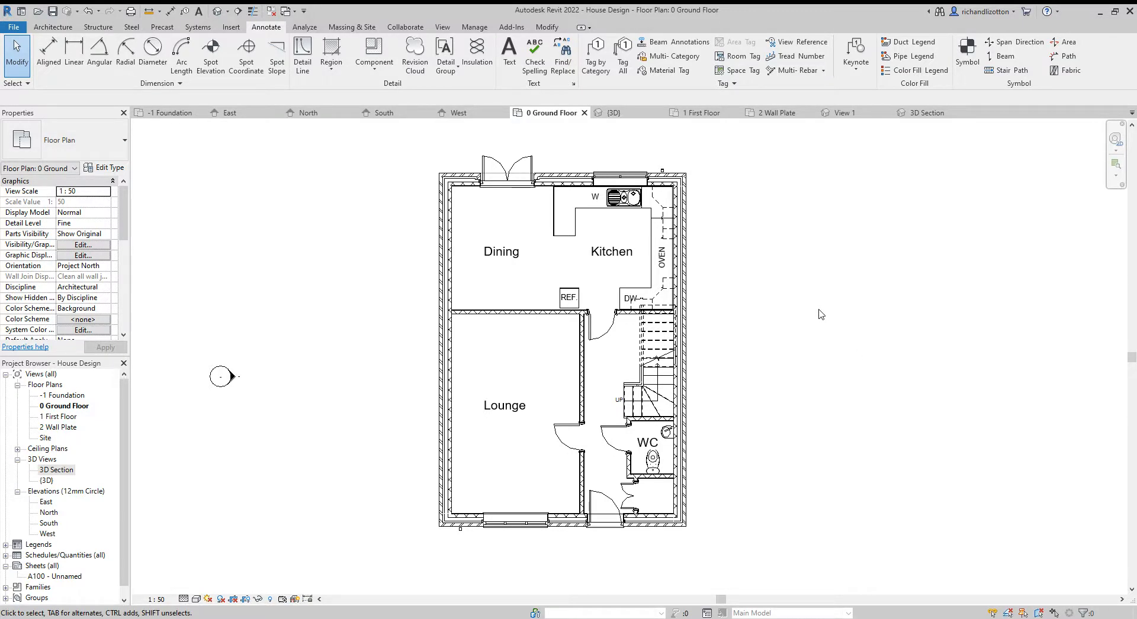
mouse_move(153, 178)
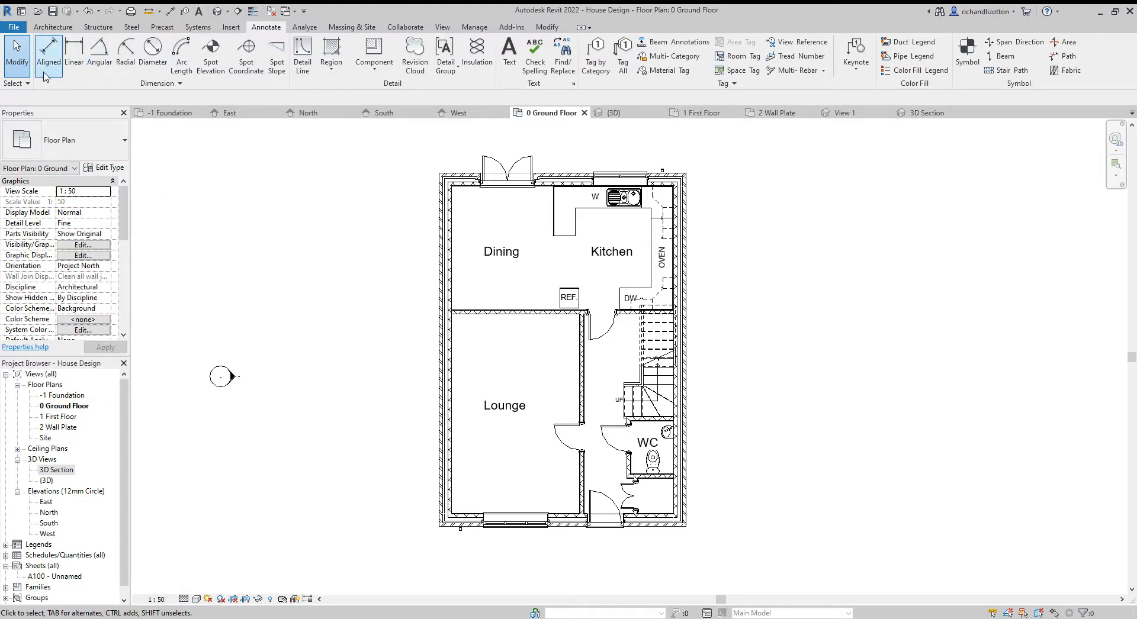
mouse_move(47, 53)
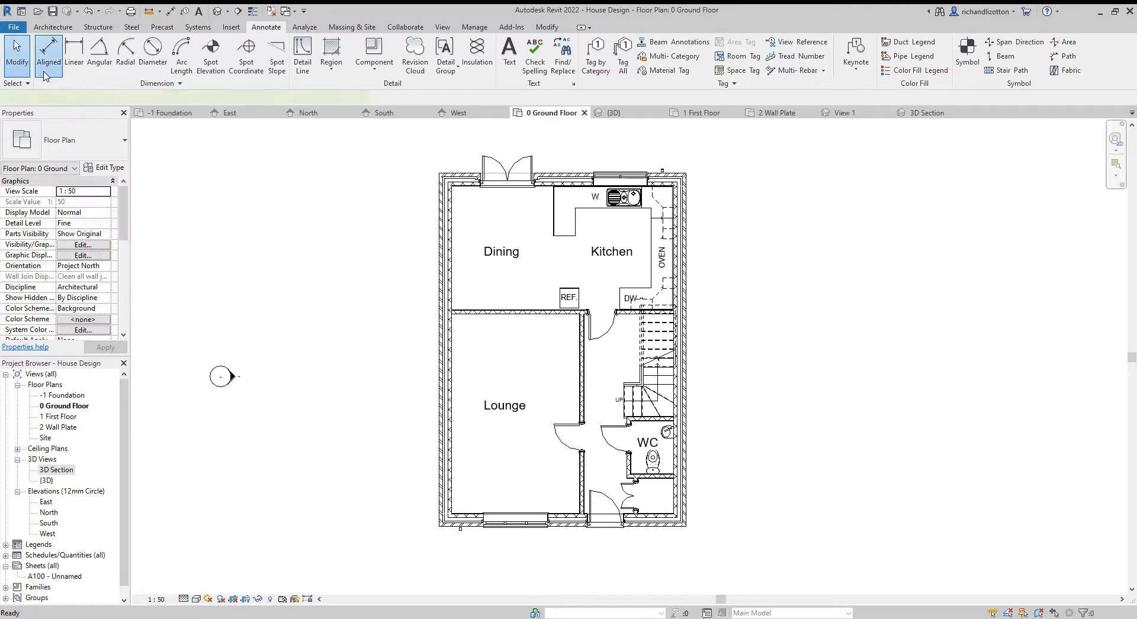
Start the Aligned dimension tool set to pick entire walls on the ground floor plan.
click(49, 53)
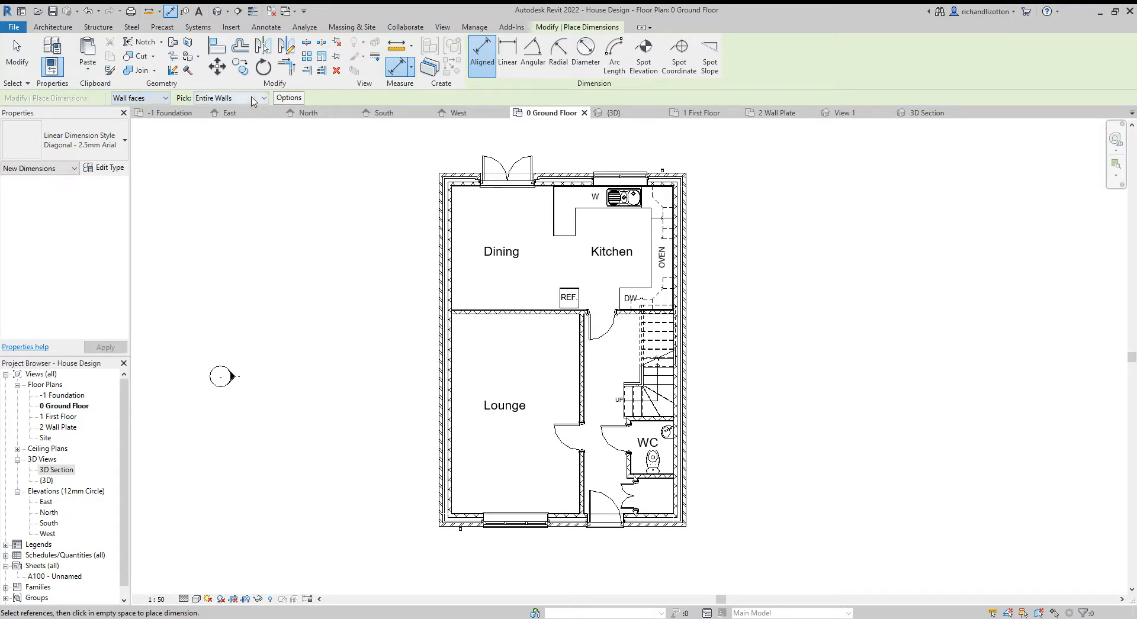
mouse_move(250, 106)
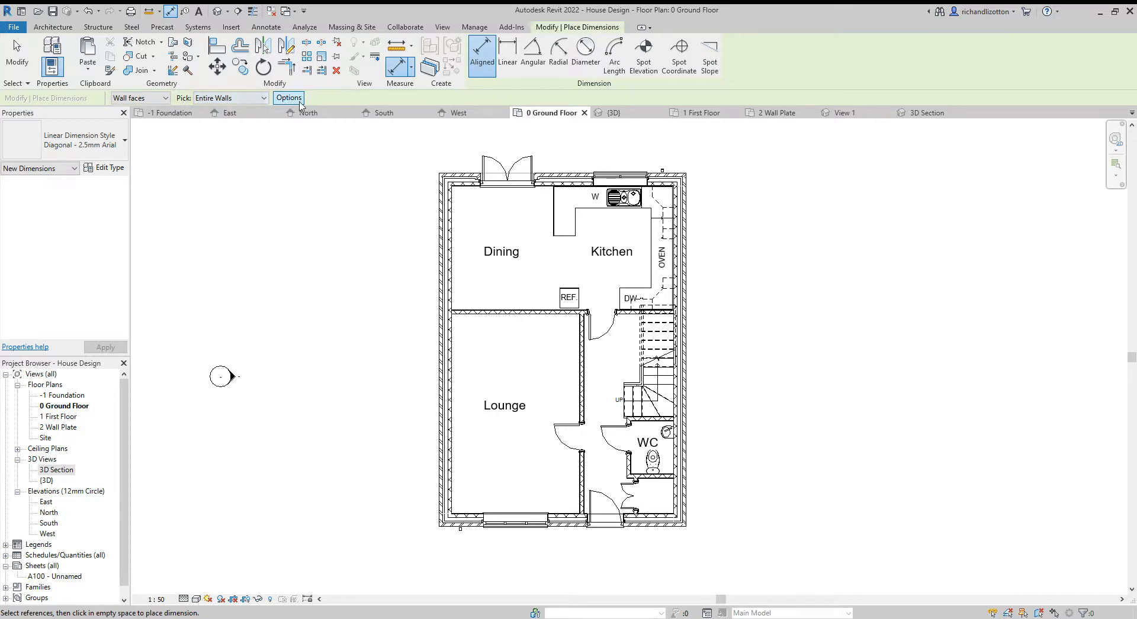
Set auto-dimension options to reference intersecting walls, leaving openings and grids unticked.
click(288, 99)
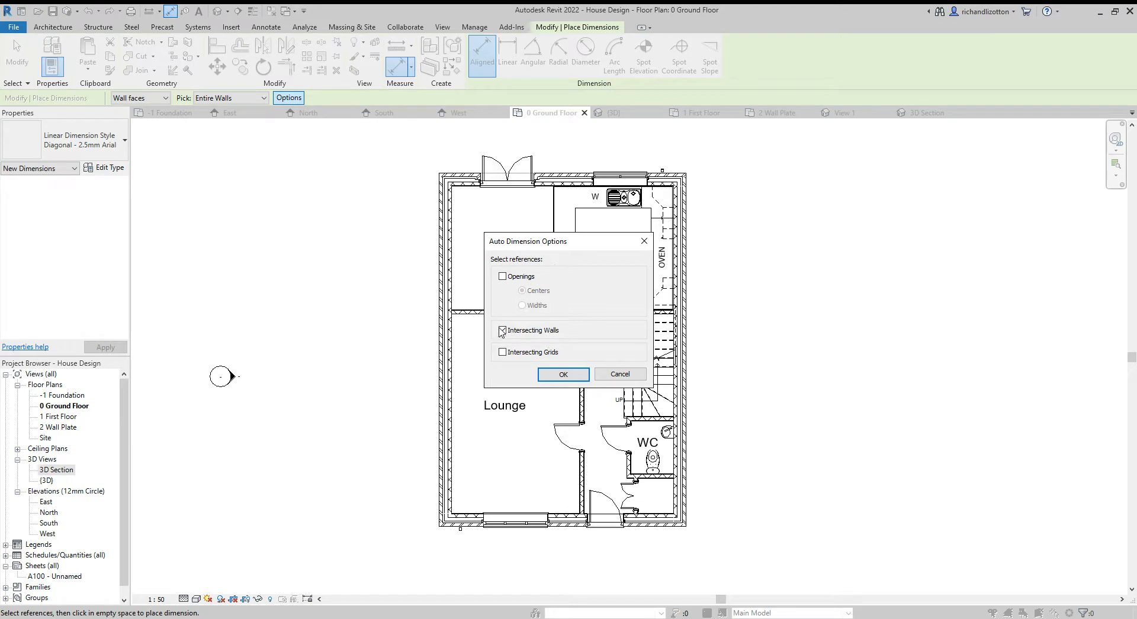
click(502, 330)
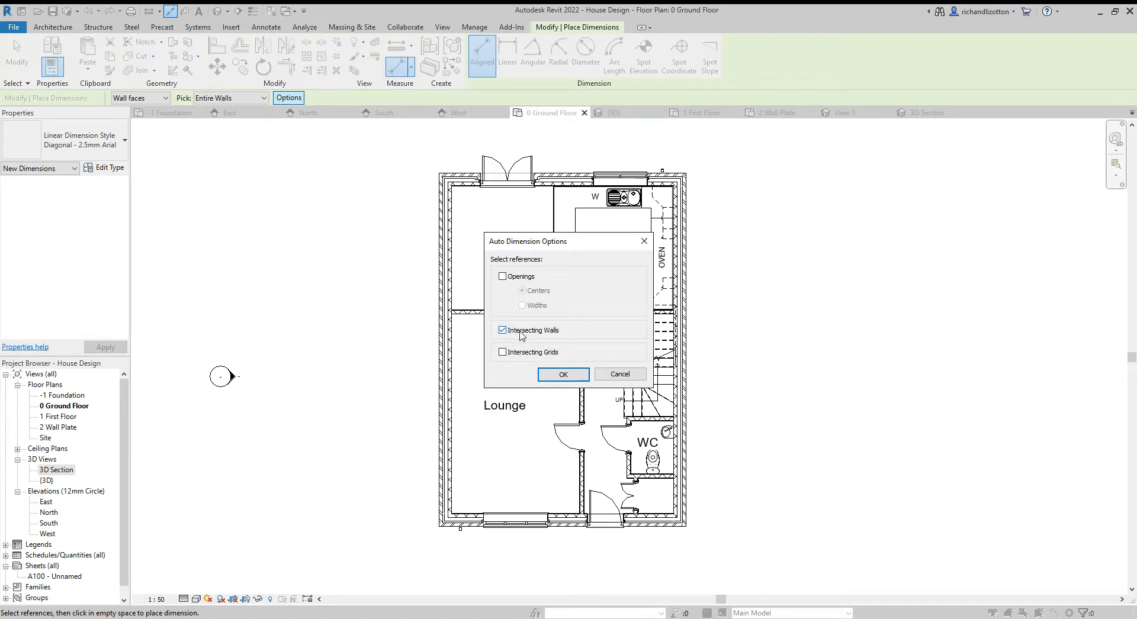
mouse_move(529, 335)
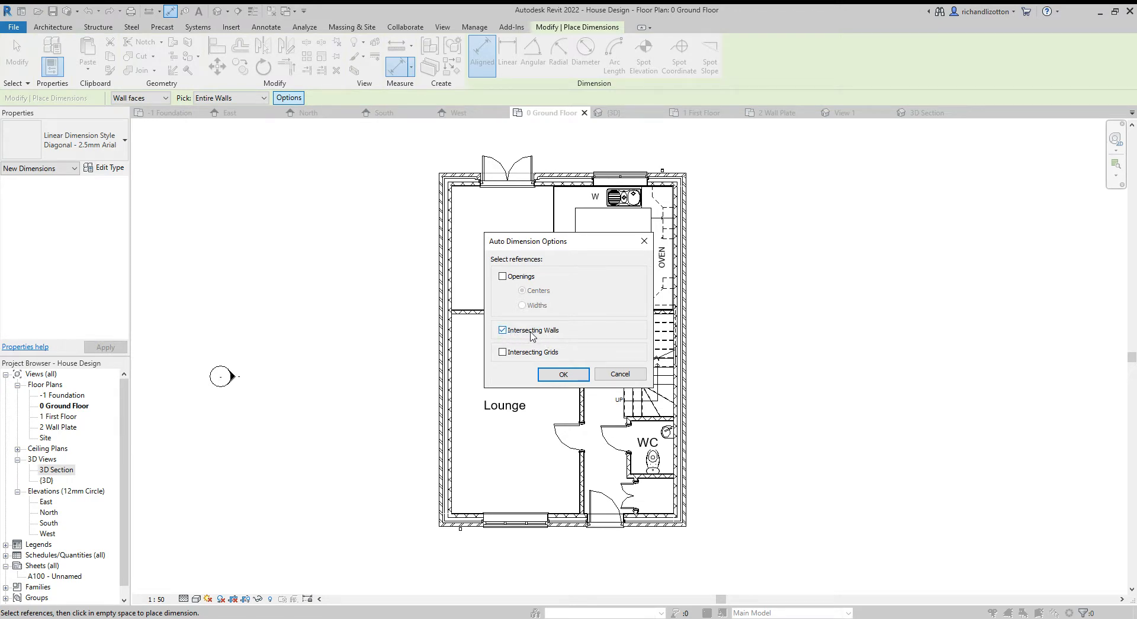
click(563, 374)
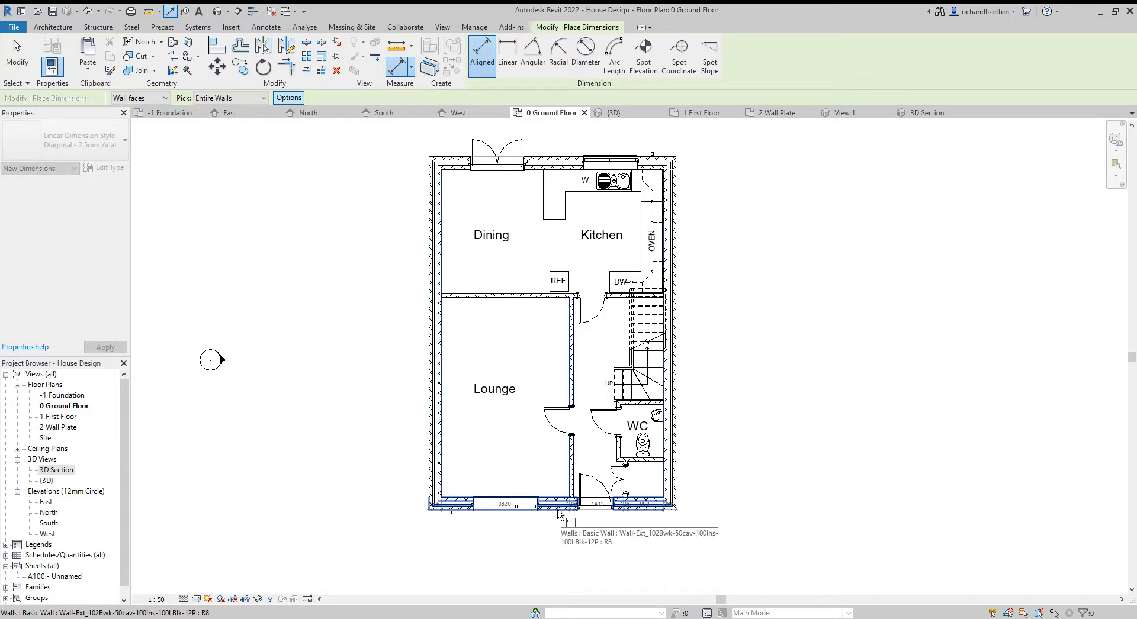
Place a whole-wall dimension string along the bottom exterior wall.
click(558, 516)
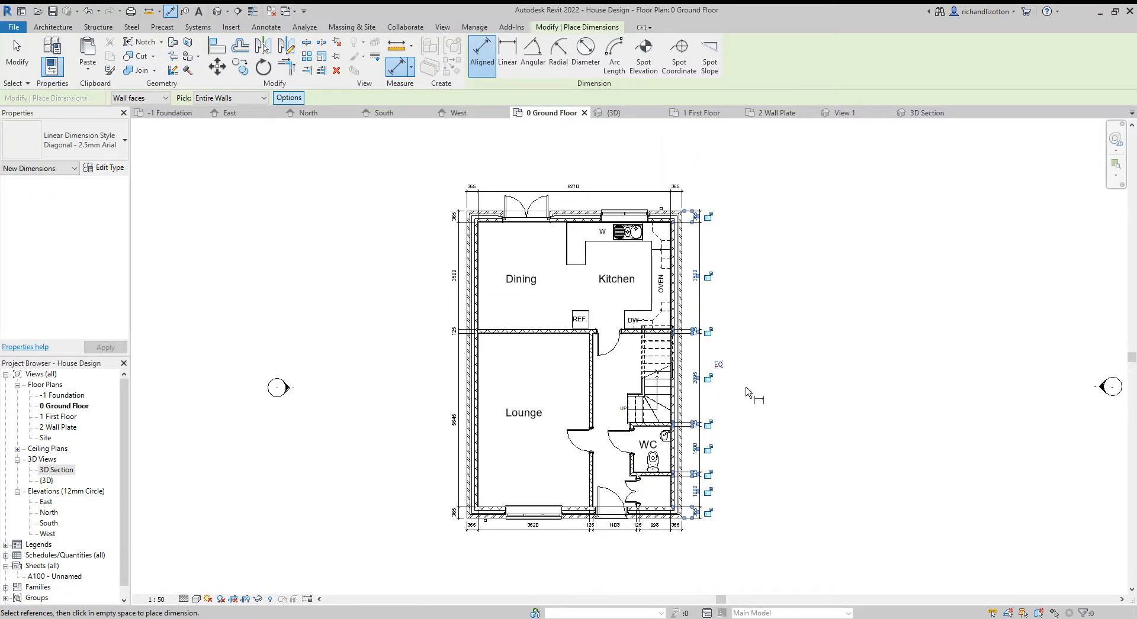
mouse_move(748, 307)
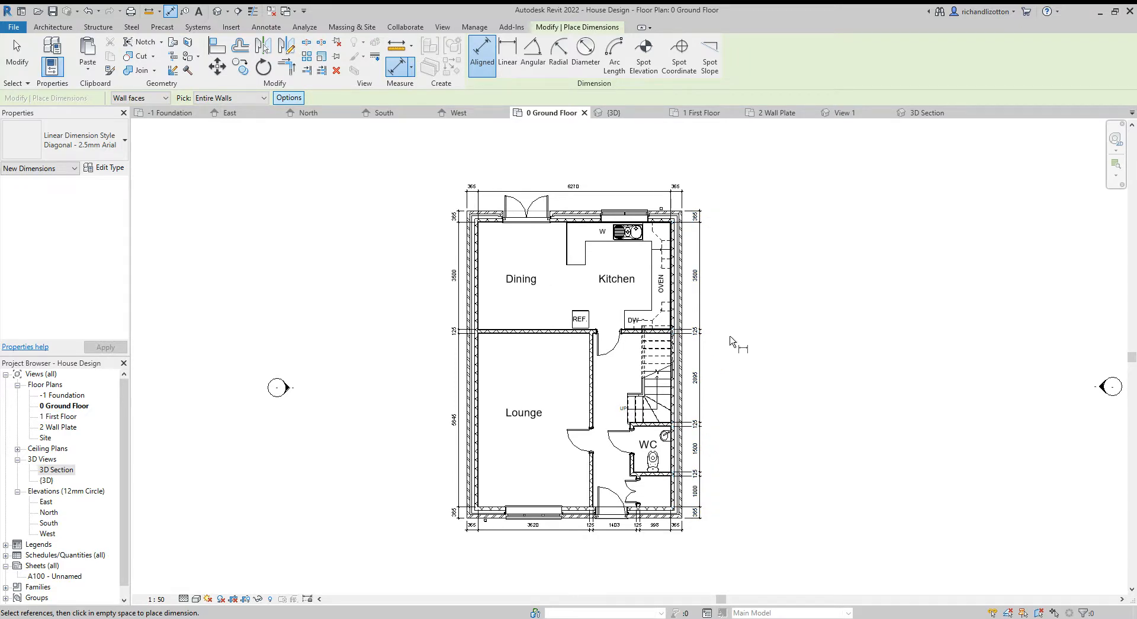
mouse_move(466, 340)
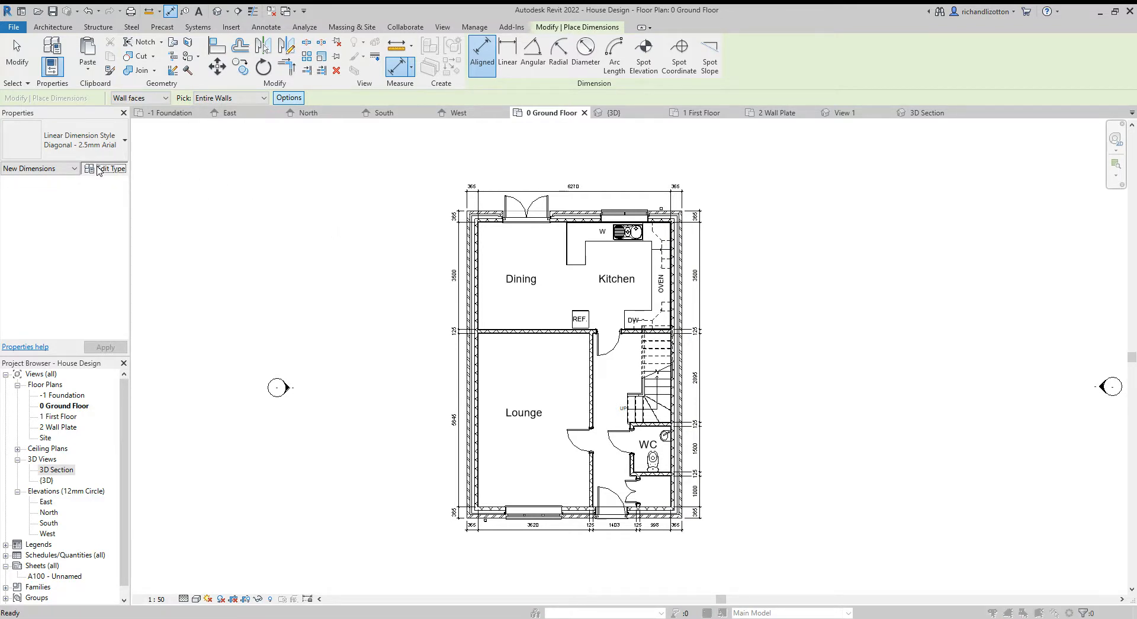
Duplicate the dimension type as 'Diagonal - 2.5mm Arial no leader' with witness lines Fixed to Dimension Line.
click(109, 168)
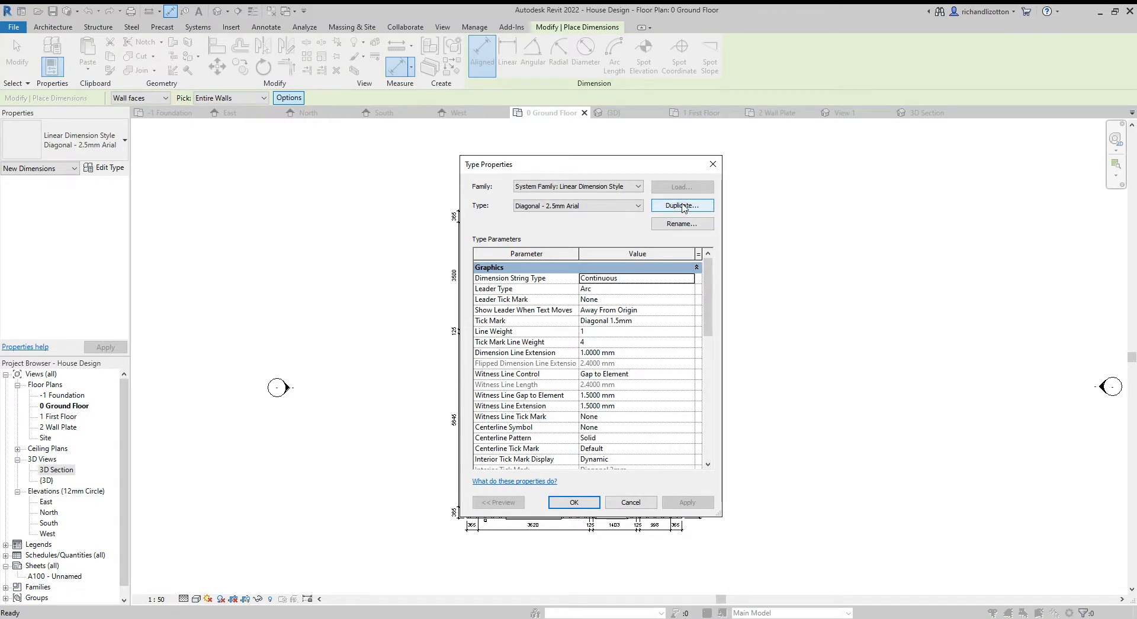
click(682, 205)
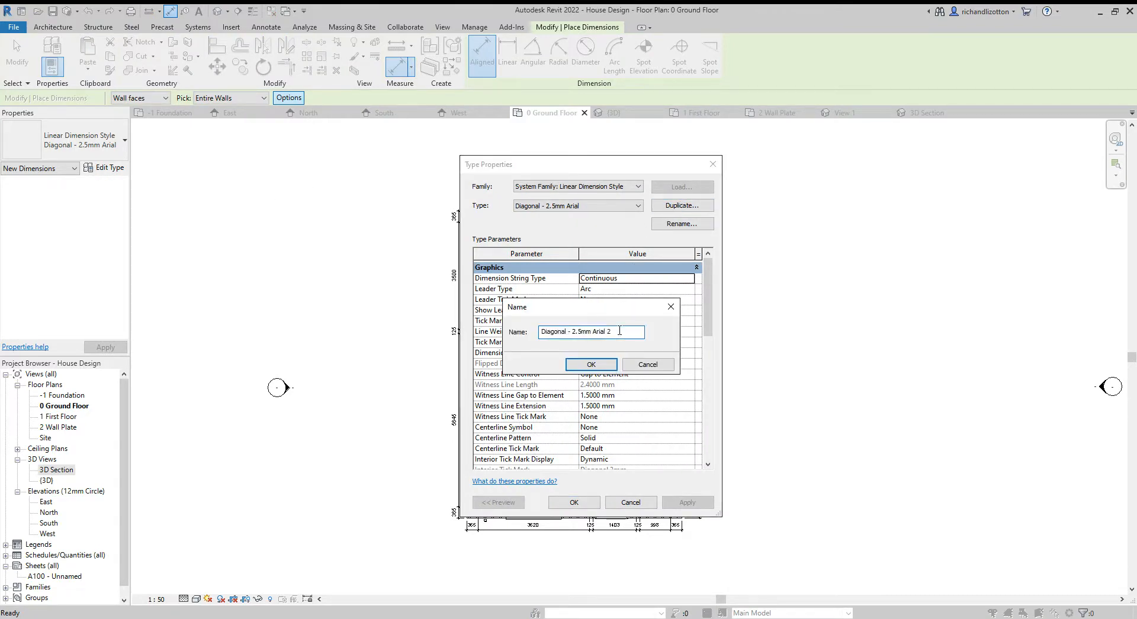
key(BackSpace)
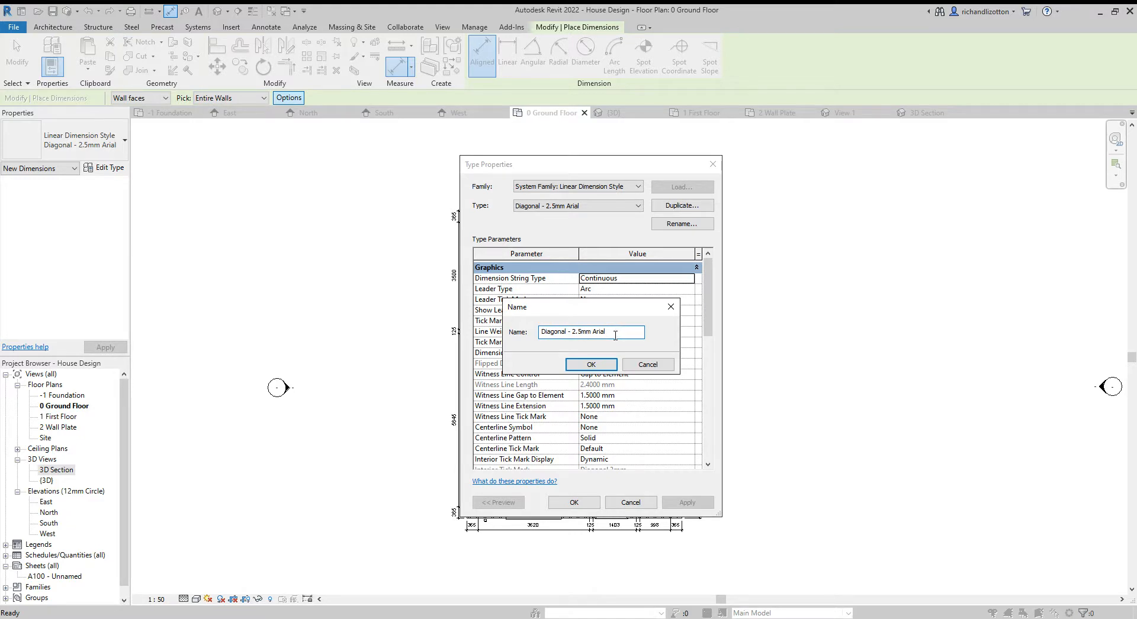
text(no leader)
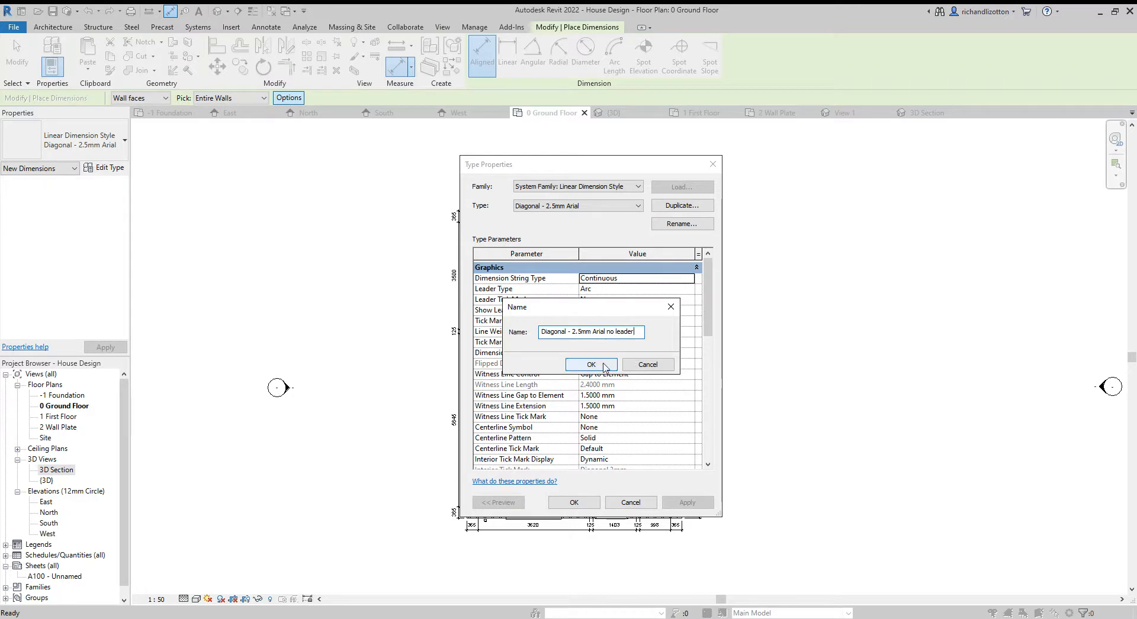
click(590, 364)
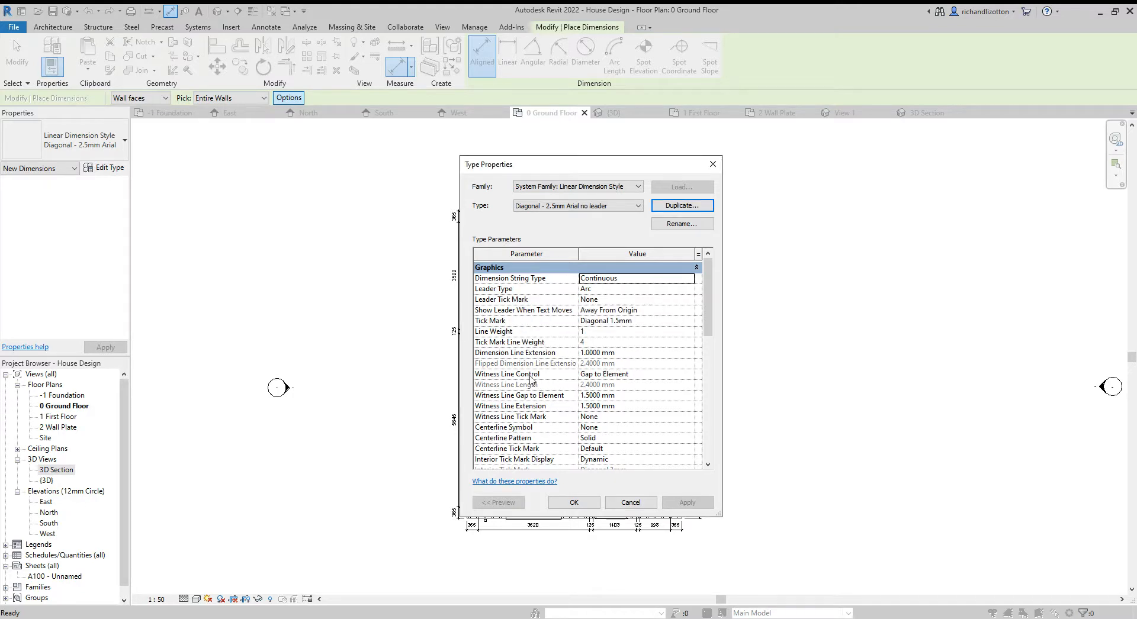
click(638, 373)
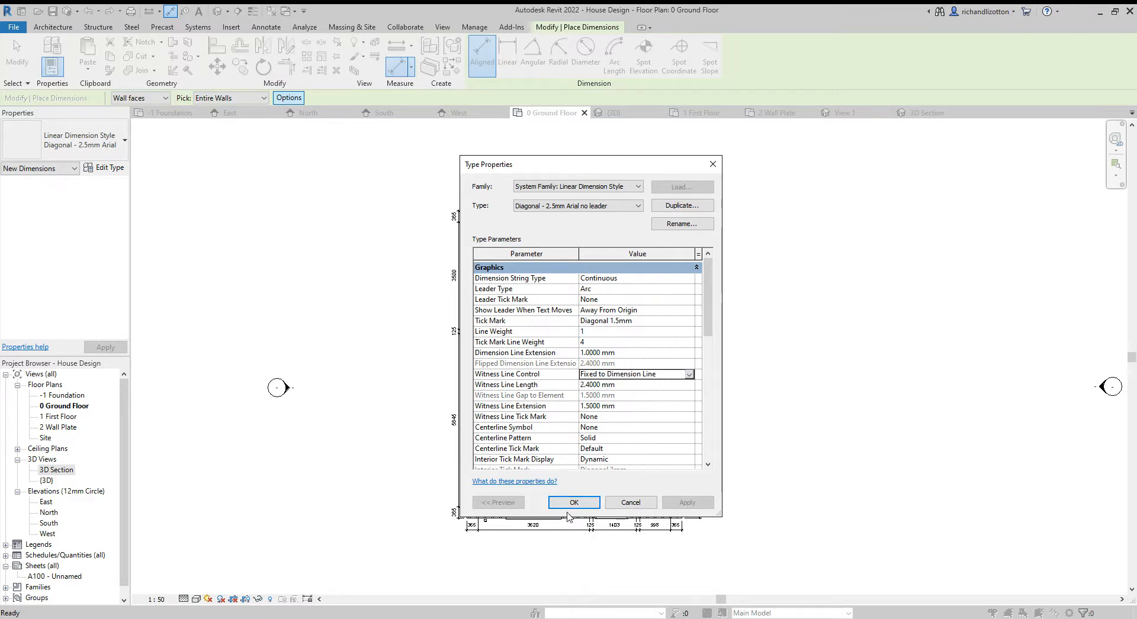
click(574, 502)
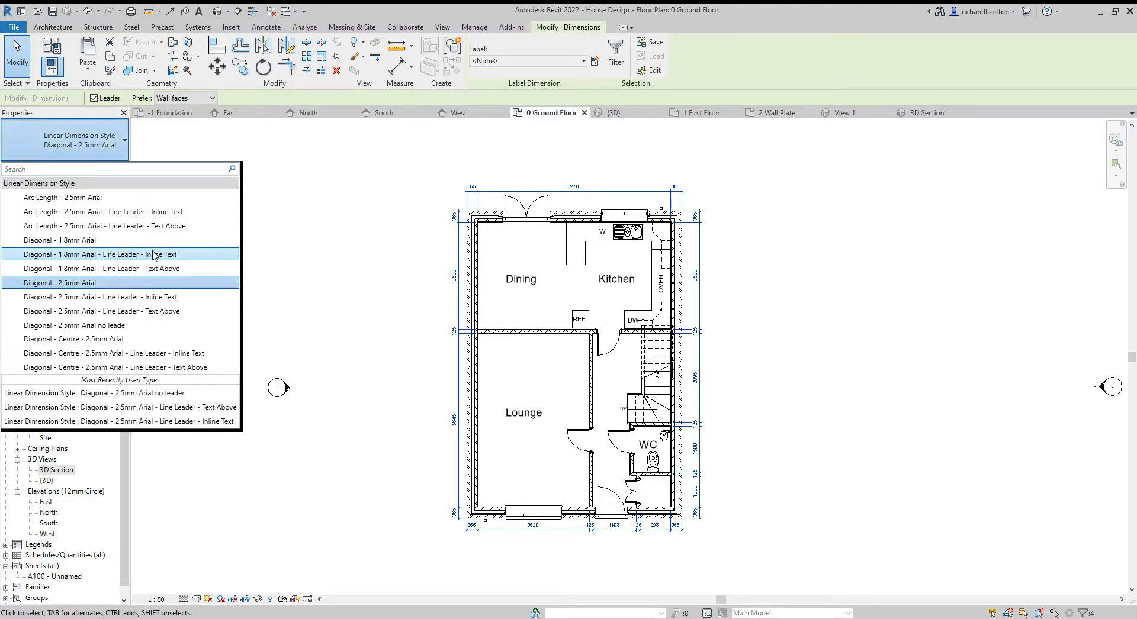
mouse_move(76, 325)
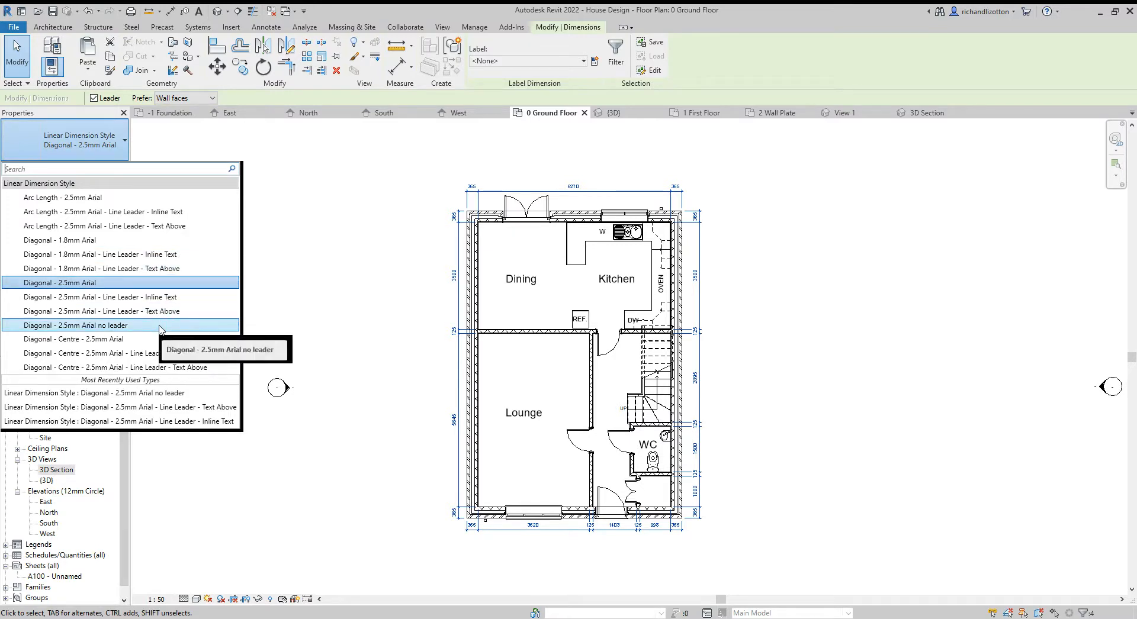
Apply the Diagonal - 2.5mm Arial no leader type to the four outside strings and clear the selection.
click(73, 325)
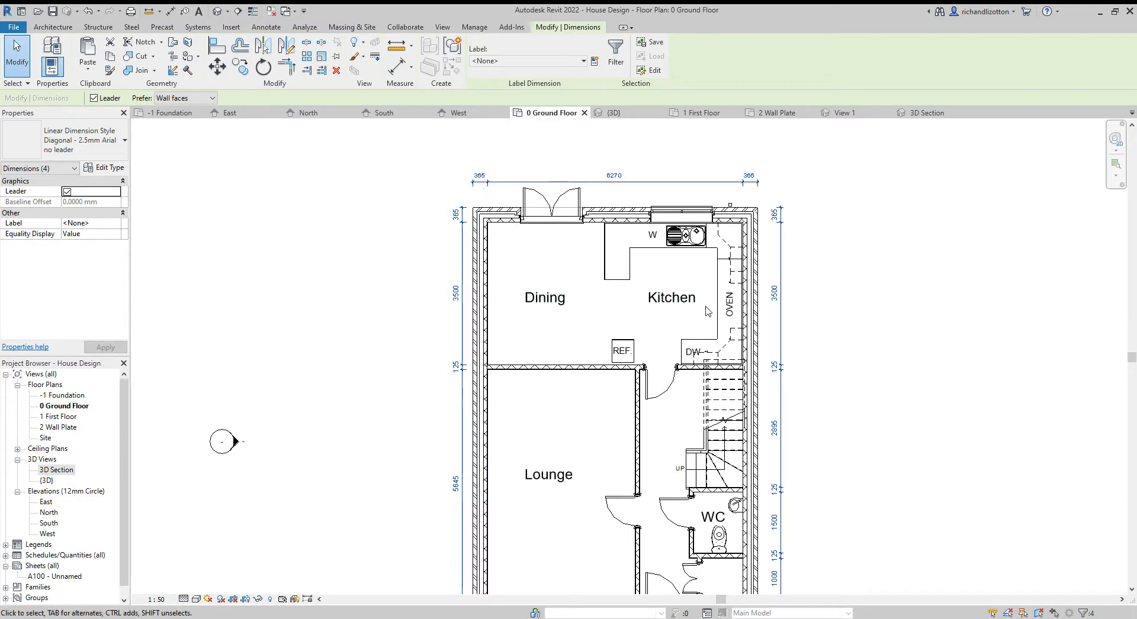
click(266, 27)
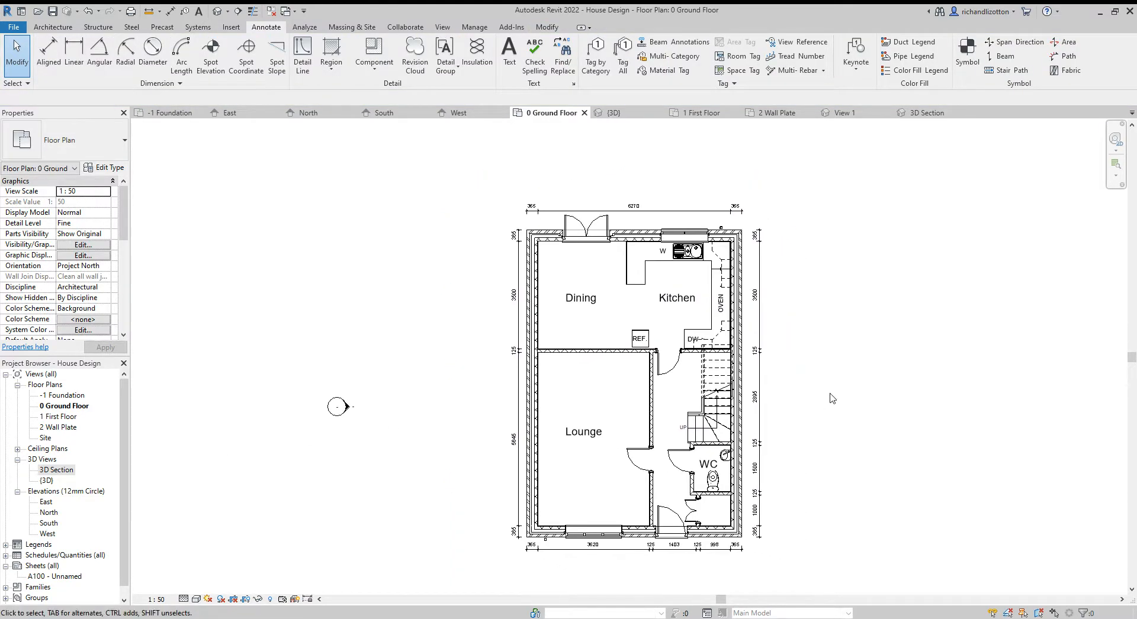
Restart Aligned dimensions with auto-dimension options set to opening widths instead of intersecting walls.
click(47, 55)
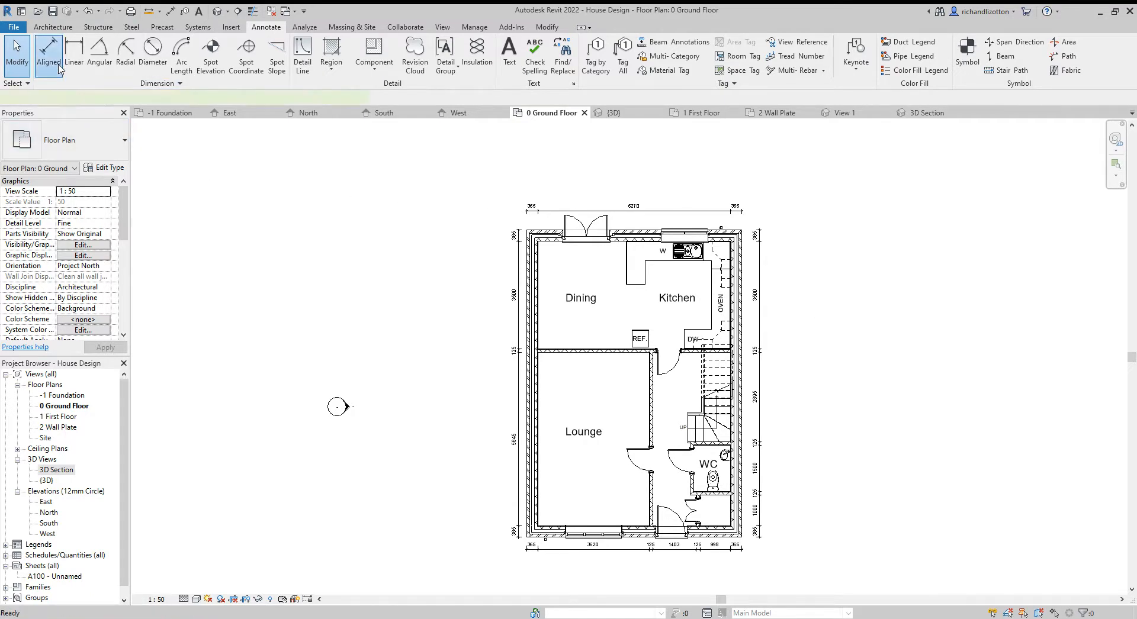
click(48, 51)
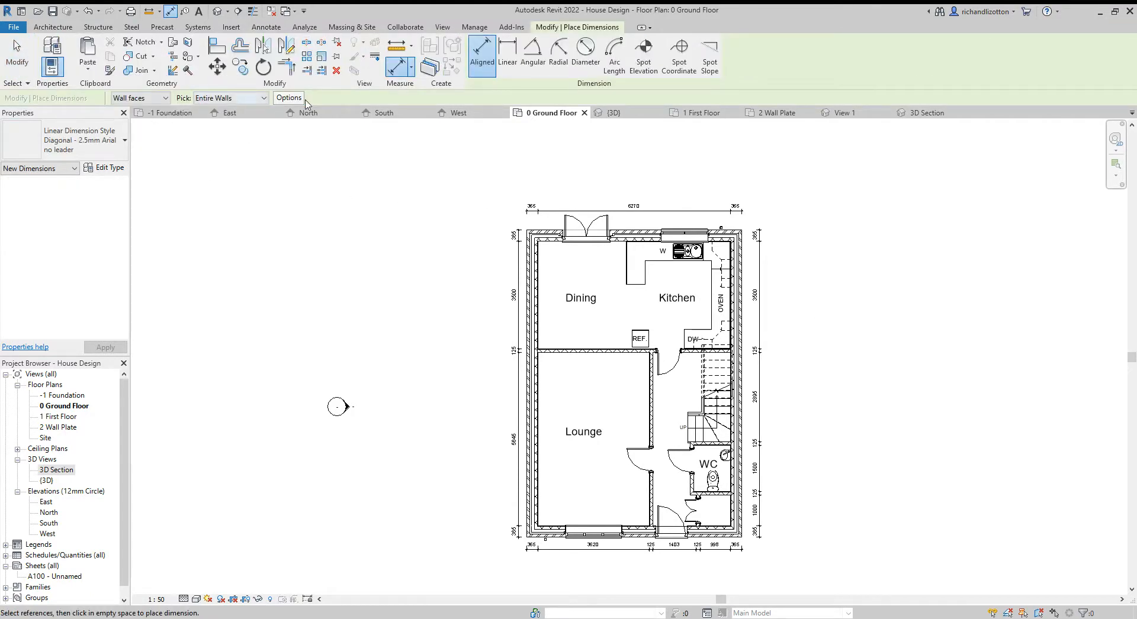
click(288, 98)
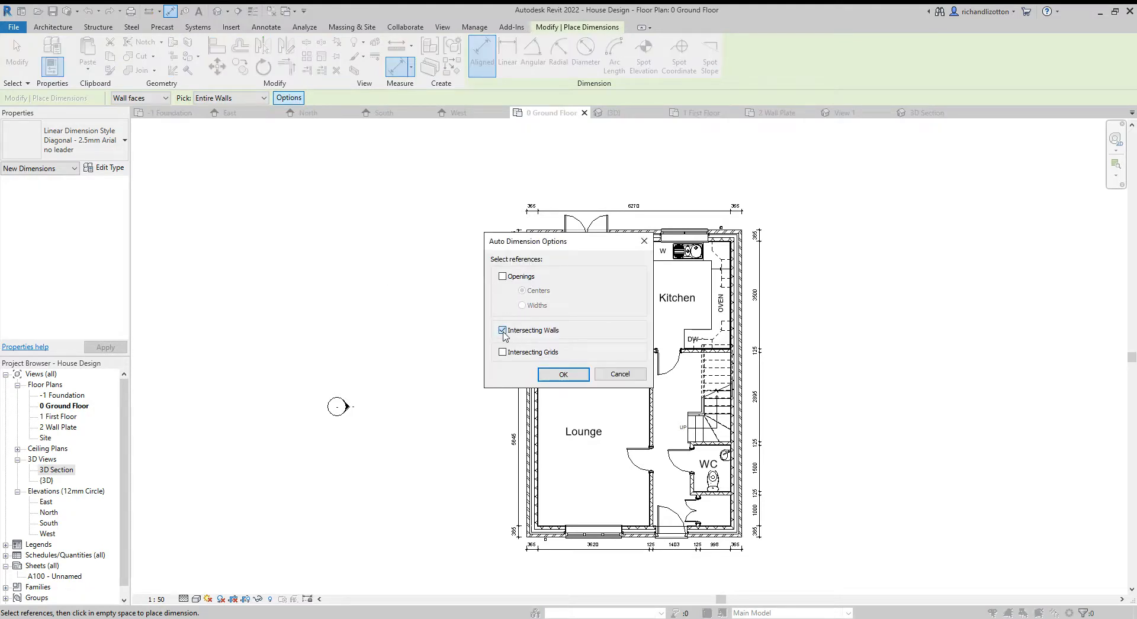
click(502, 276)
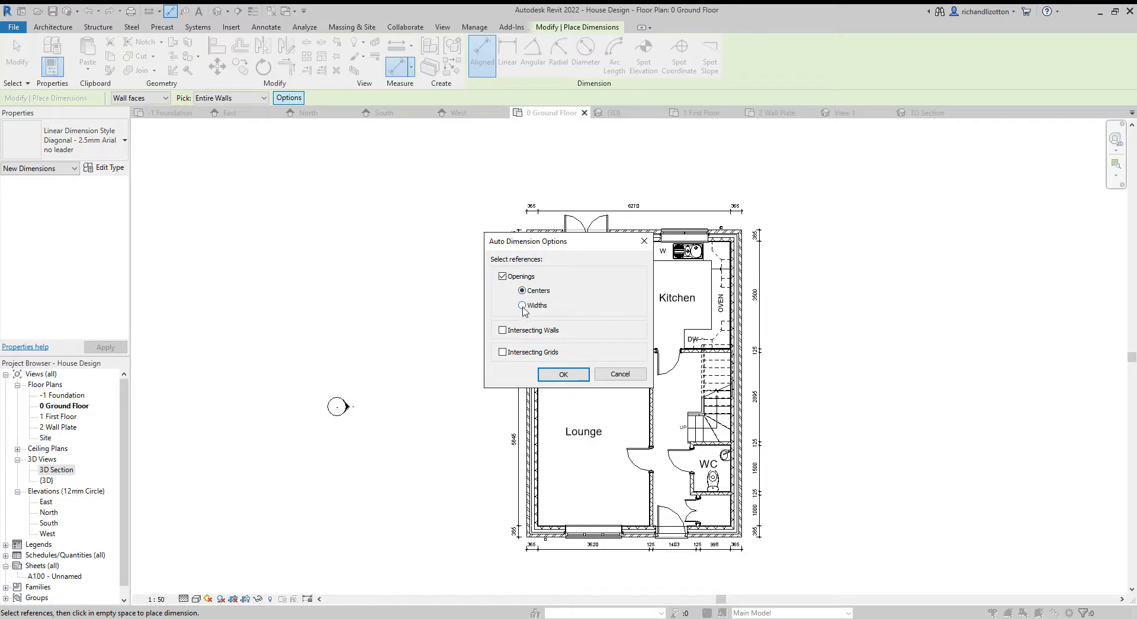
click(563, 373)
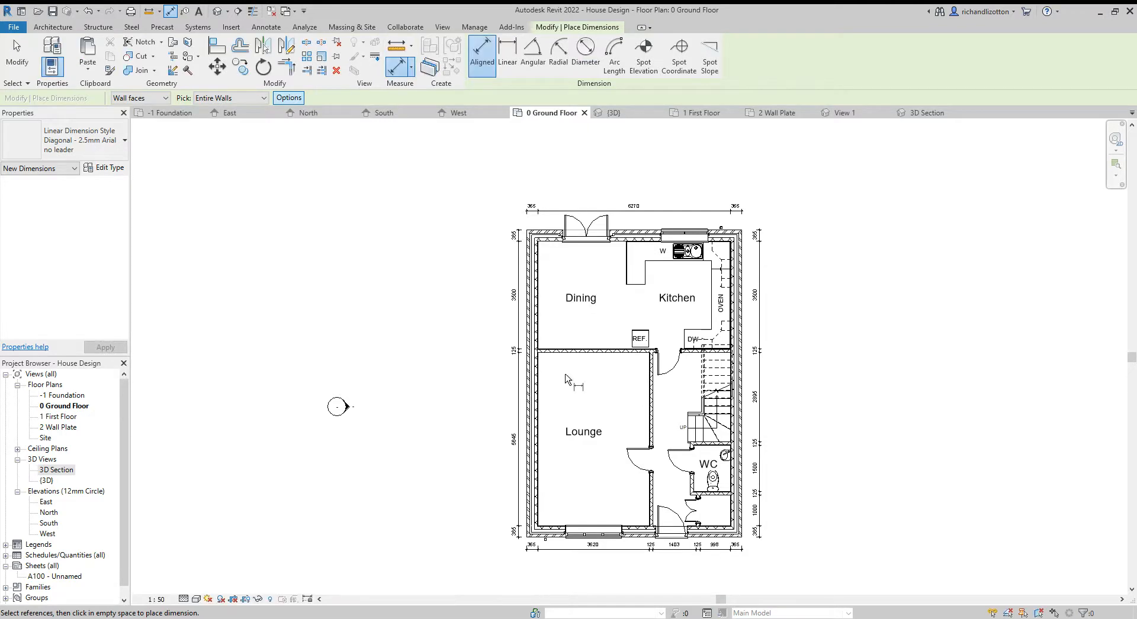
mouse_move(571, 383)
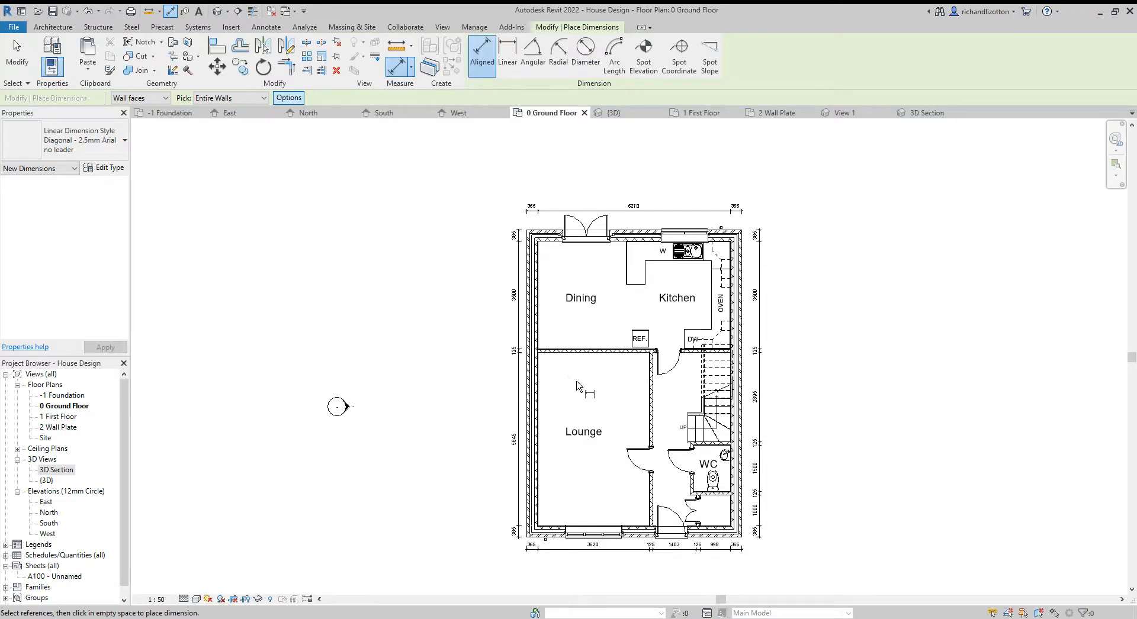
Place the opening dimension string above the top wall and adjust references for the overall length.
click(641, 211)
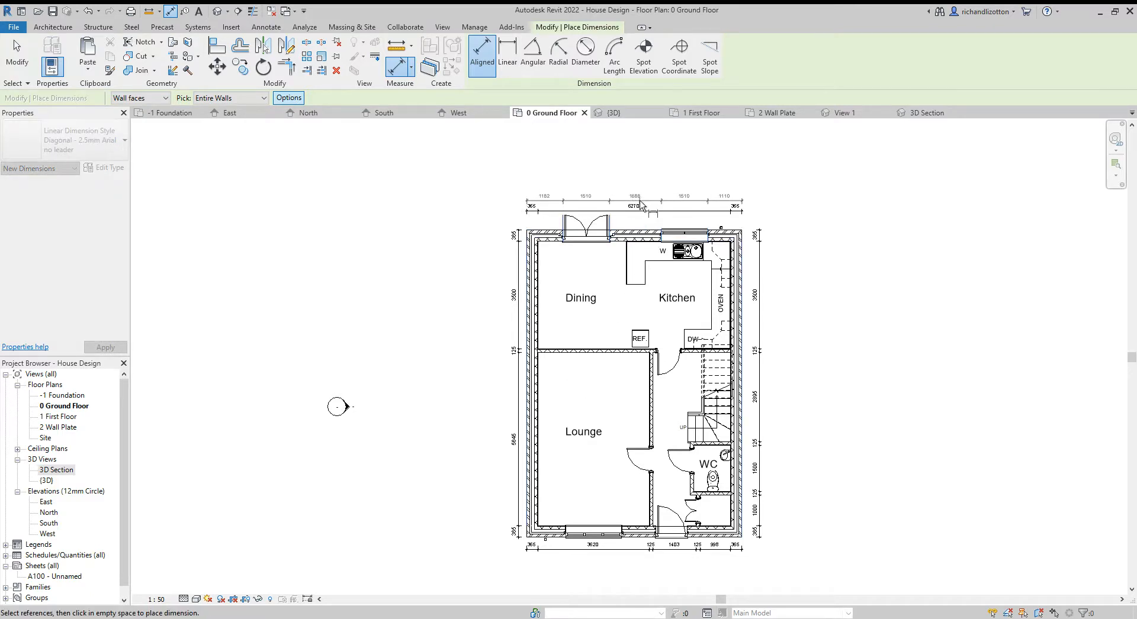
click(635, 205)
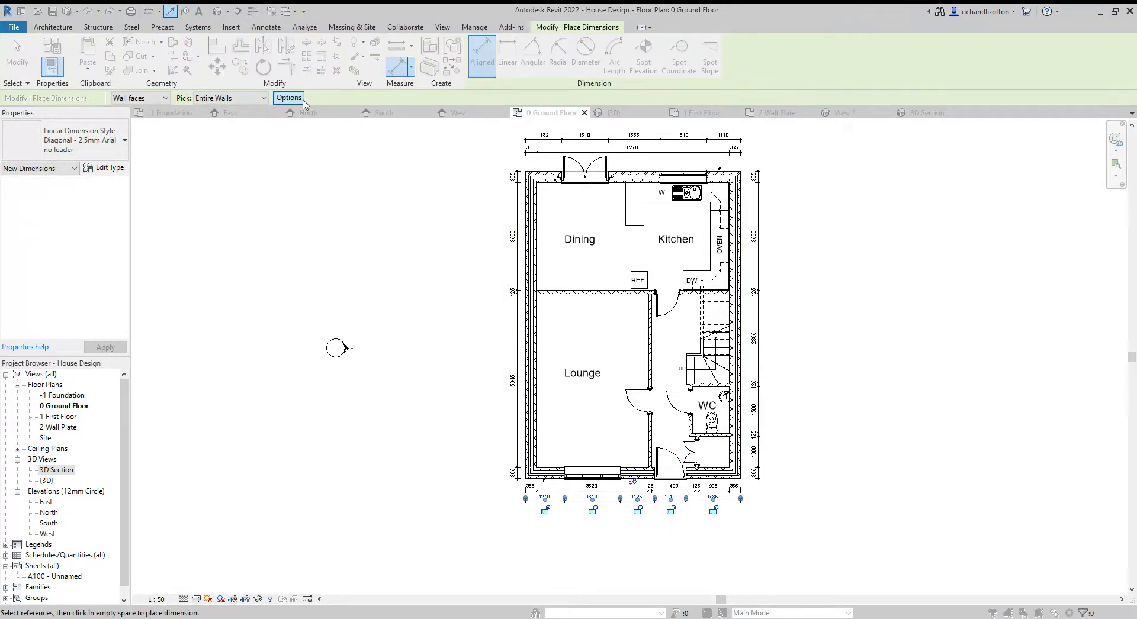
click(288, 98)
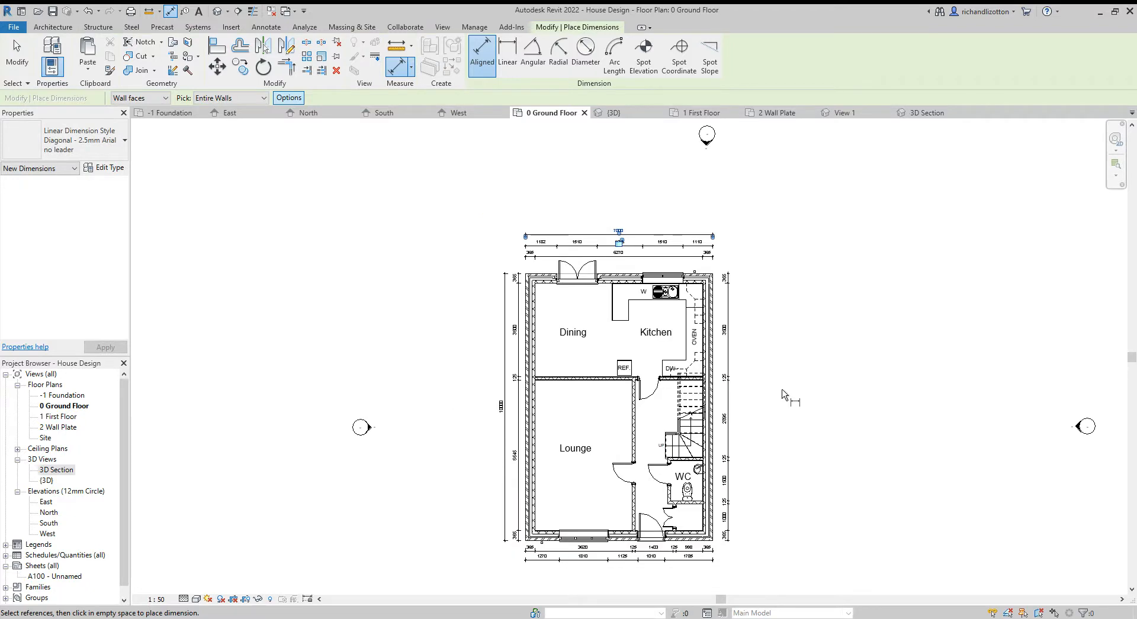
Place the overall 7000 width above the plan and restart the Aligned dimension tool.
click(266, 27)
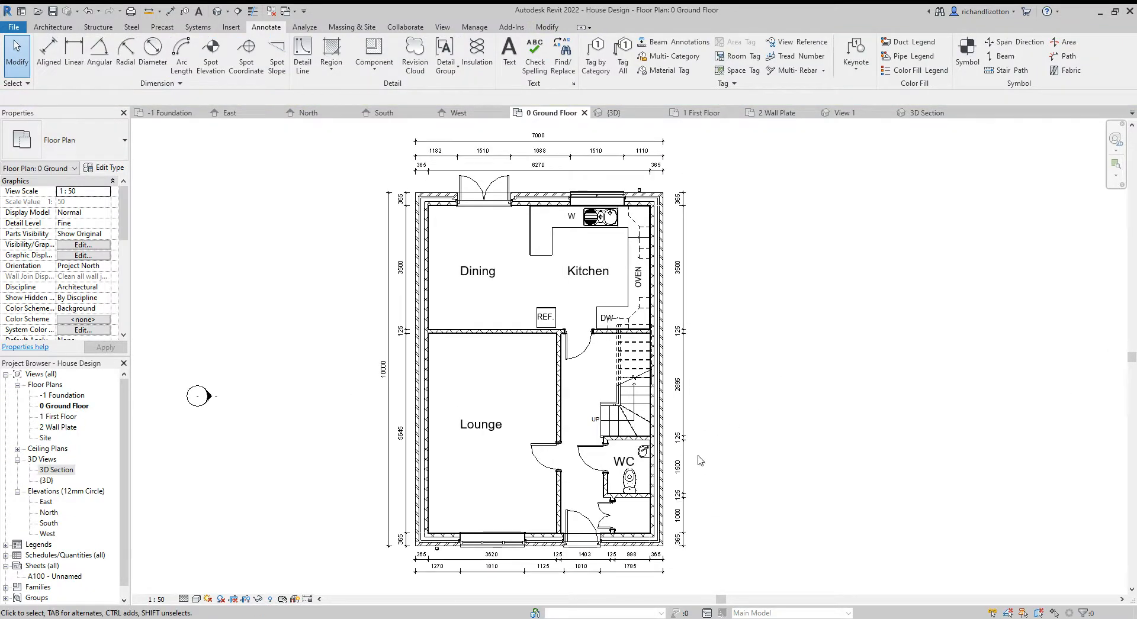
mouse_move(737, 415)
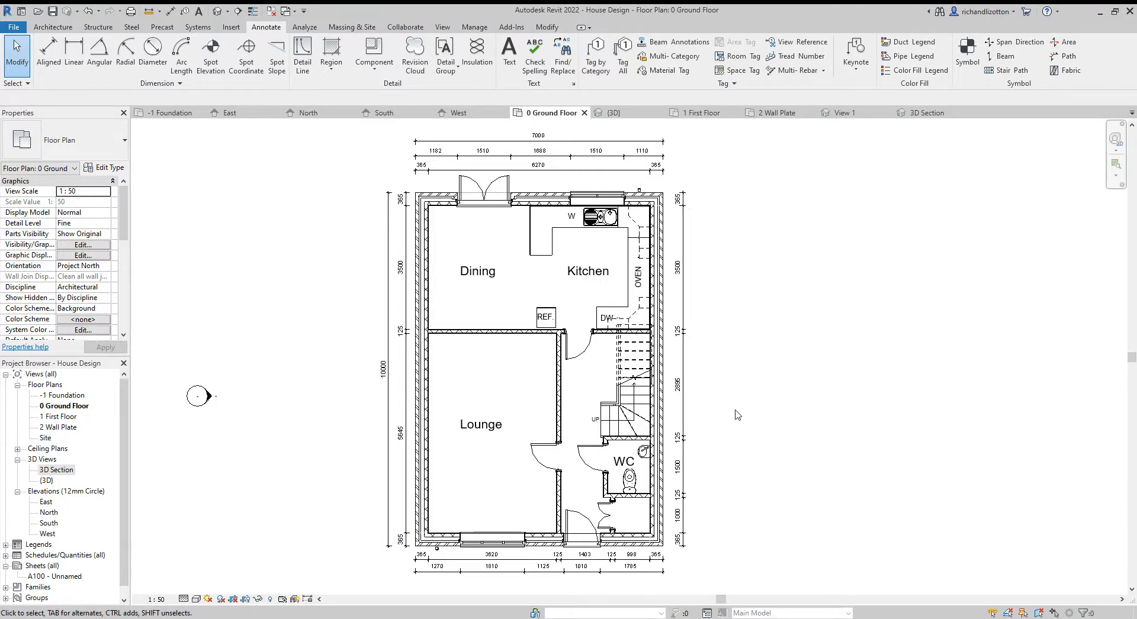
mouse_move(727, 362)
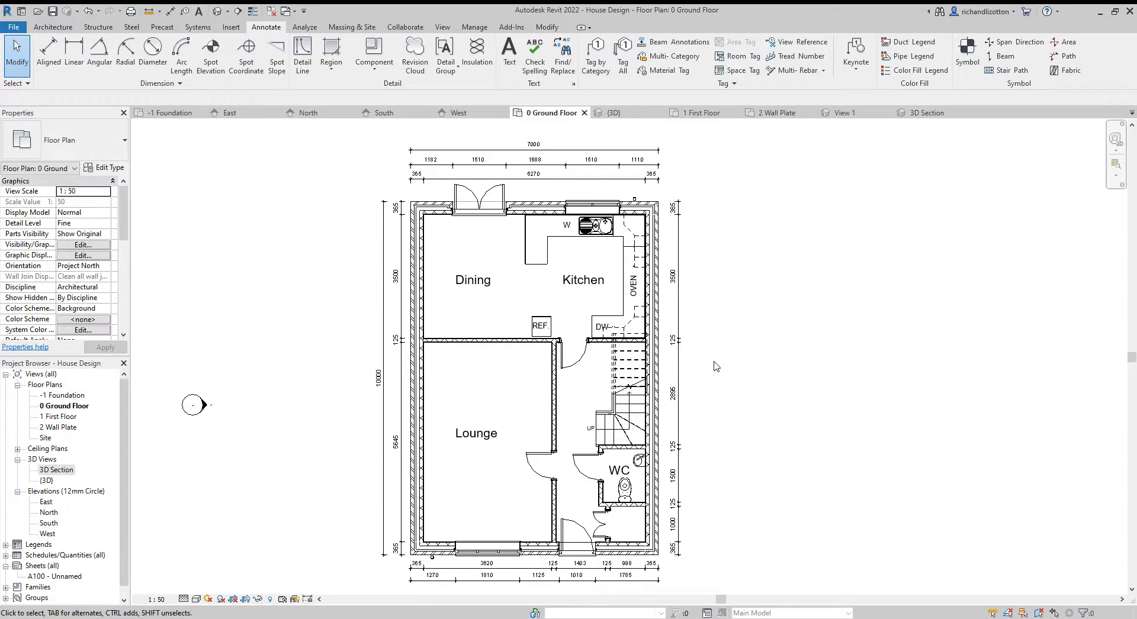
mouse_move(565, 294)
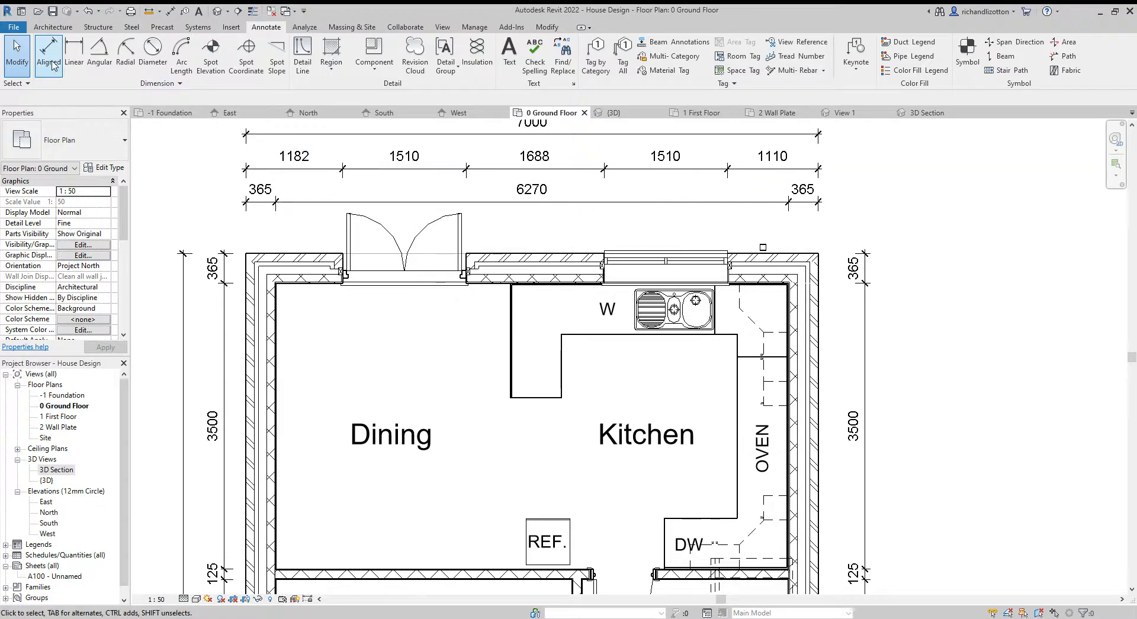
mouse_move(49, 55)
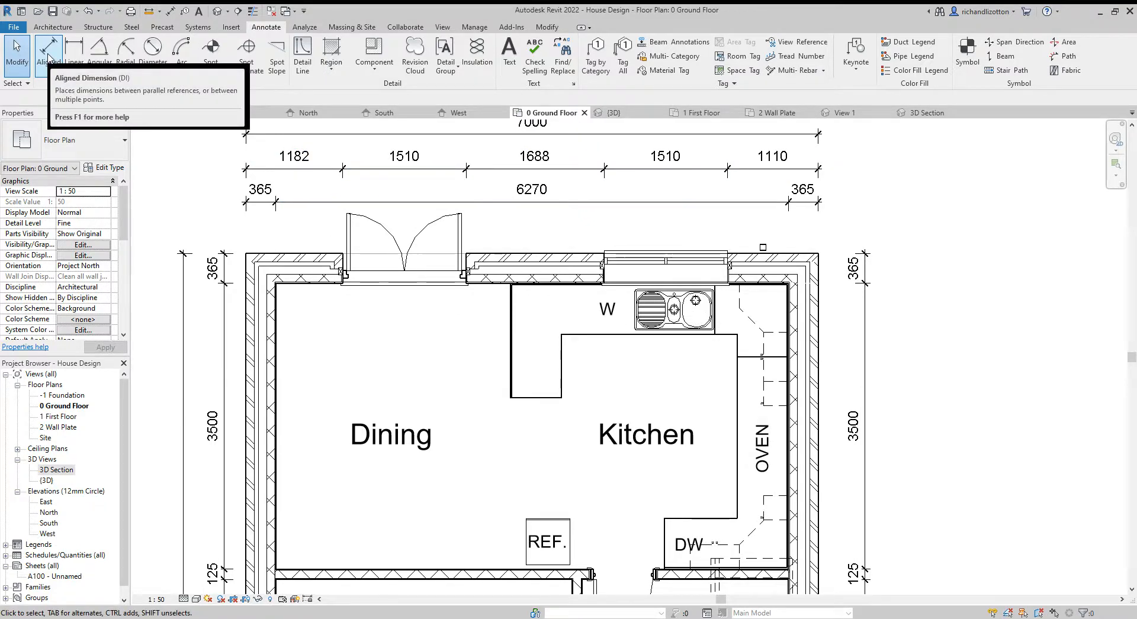
mouse_move(47, 49)
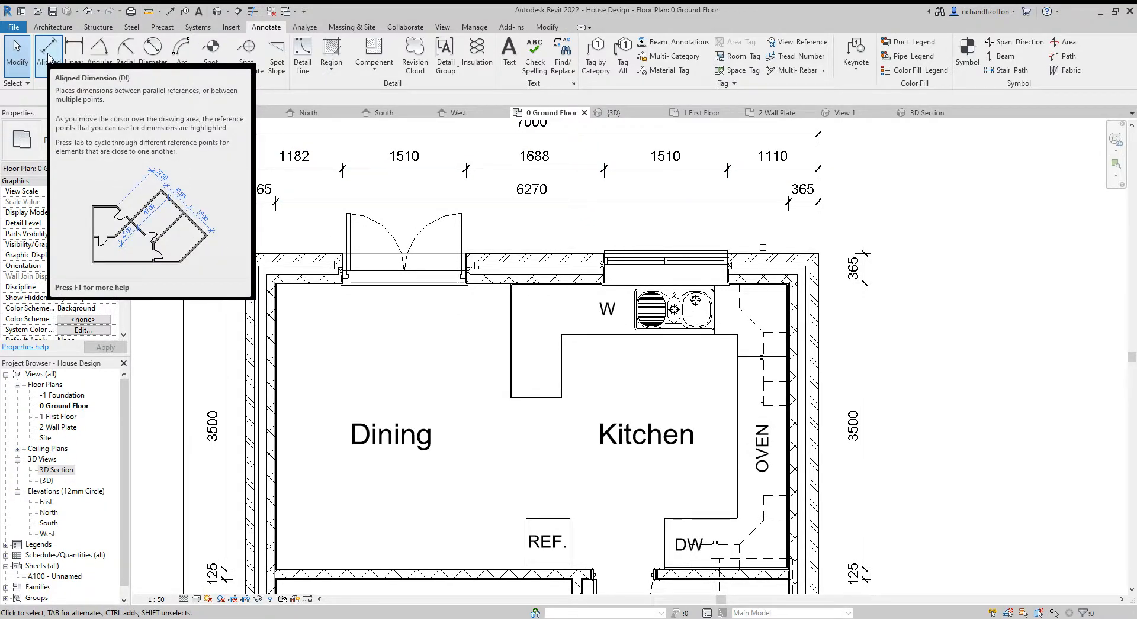
click(49, 51)
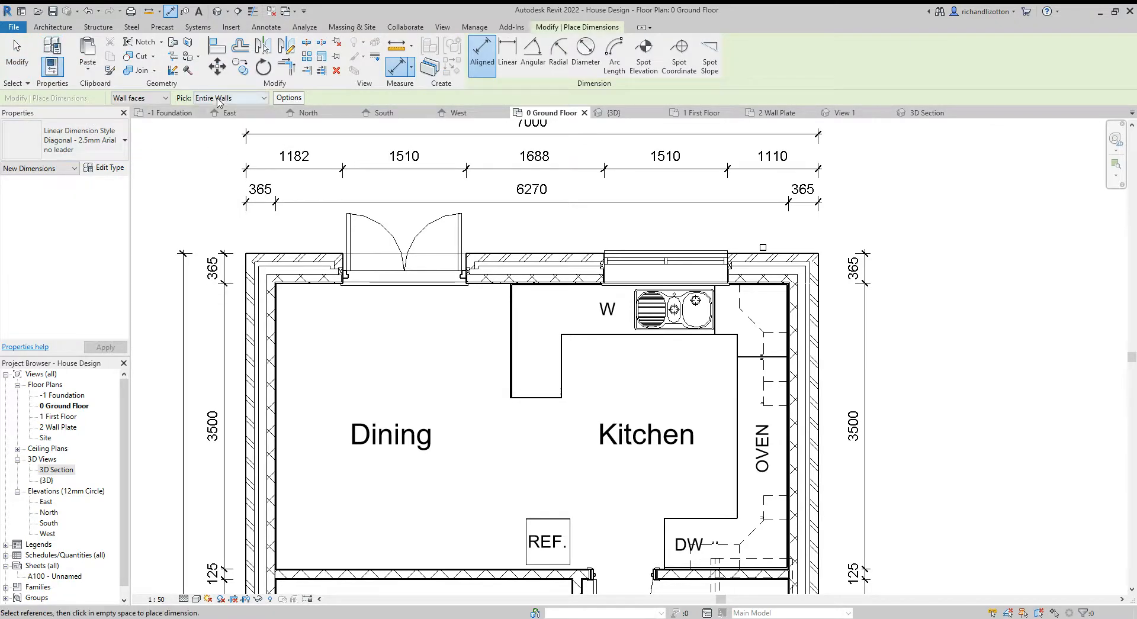
Switch to individual references and dimension the 1200 width between the opposite WC wall faces.
click(231, 98)
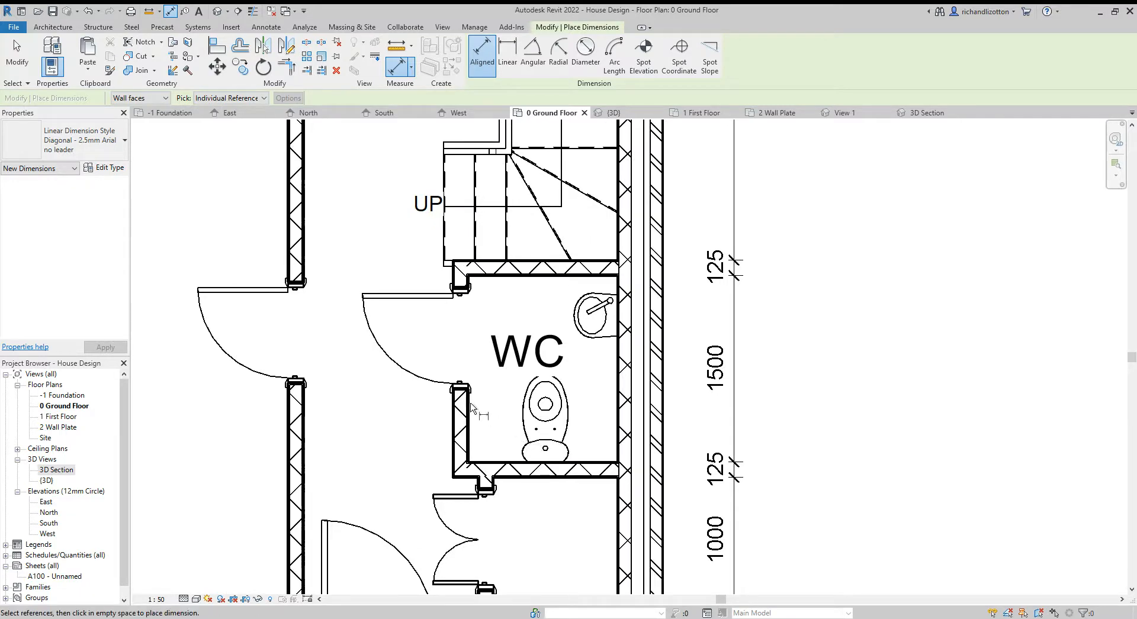
click(468, 406)
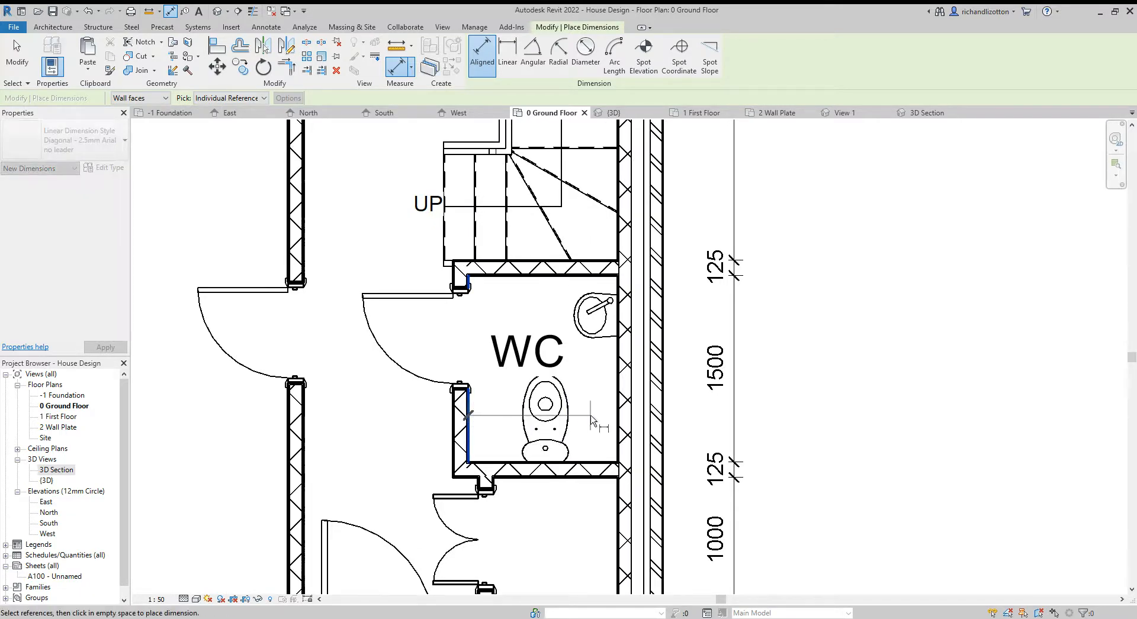
click(615, 416)
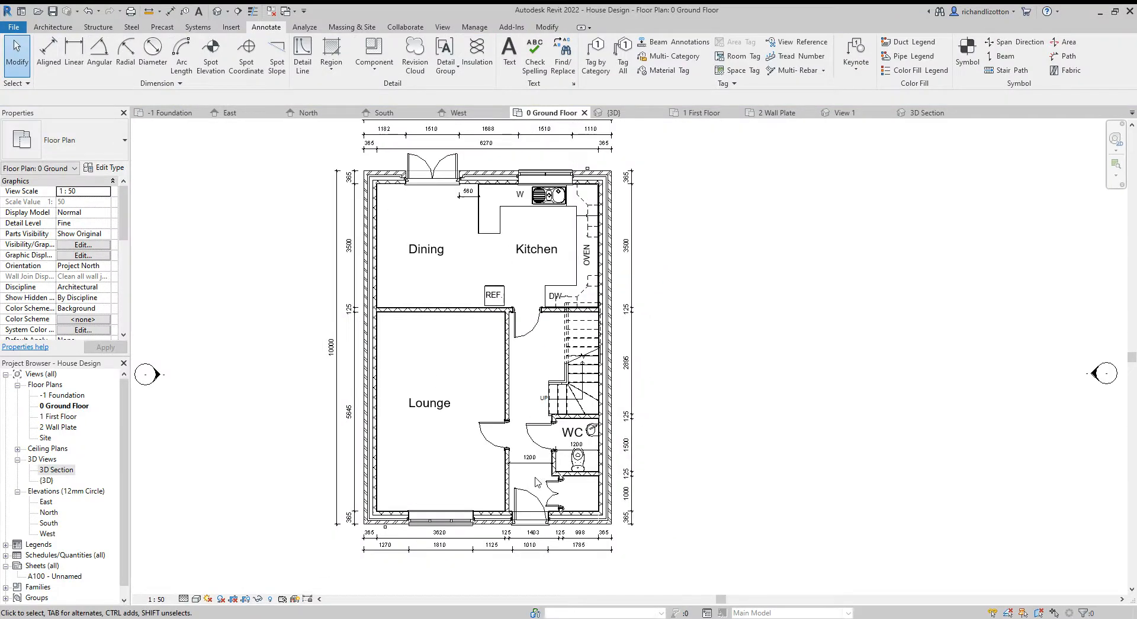
mouse_move(678, 462)
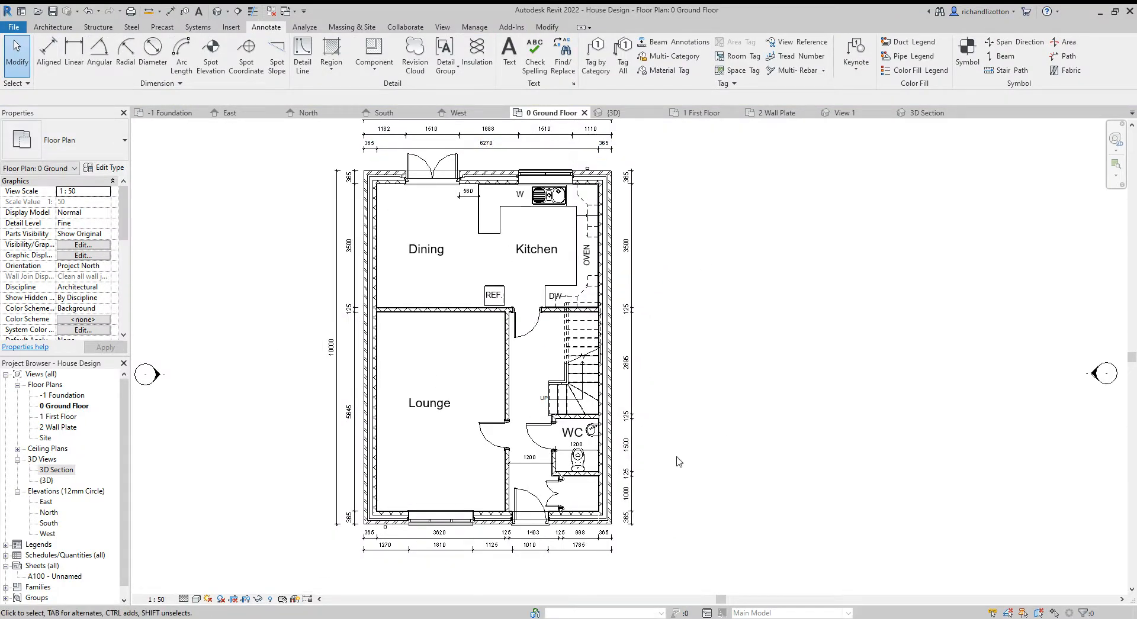
click(545, 435)
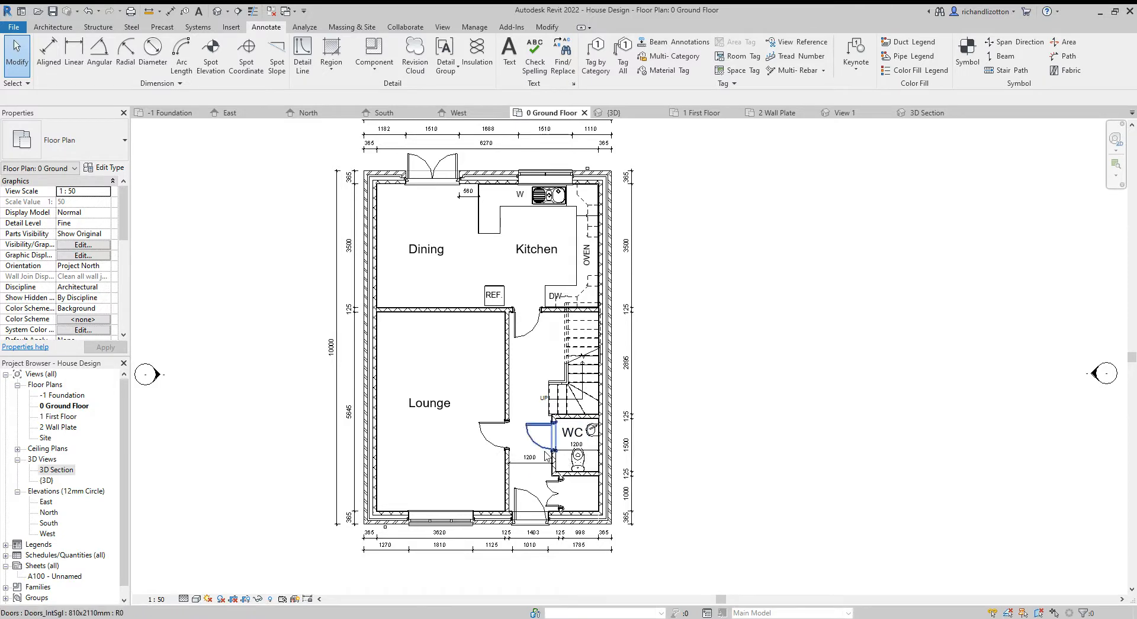